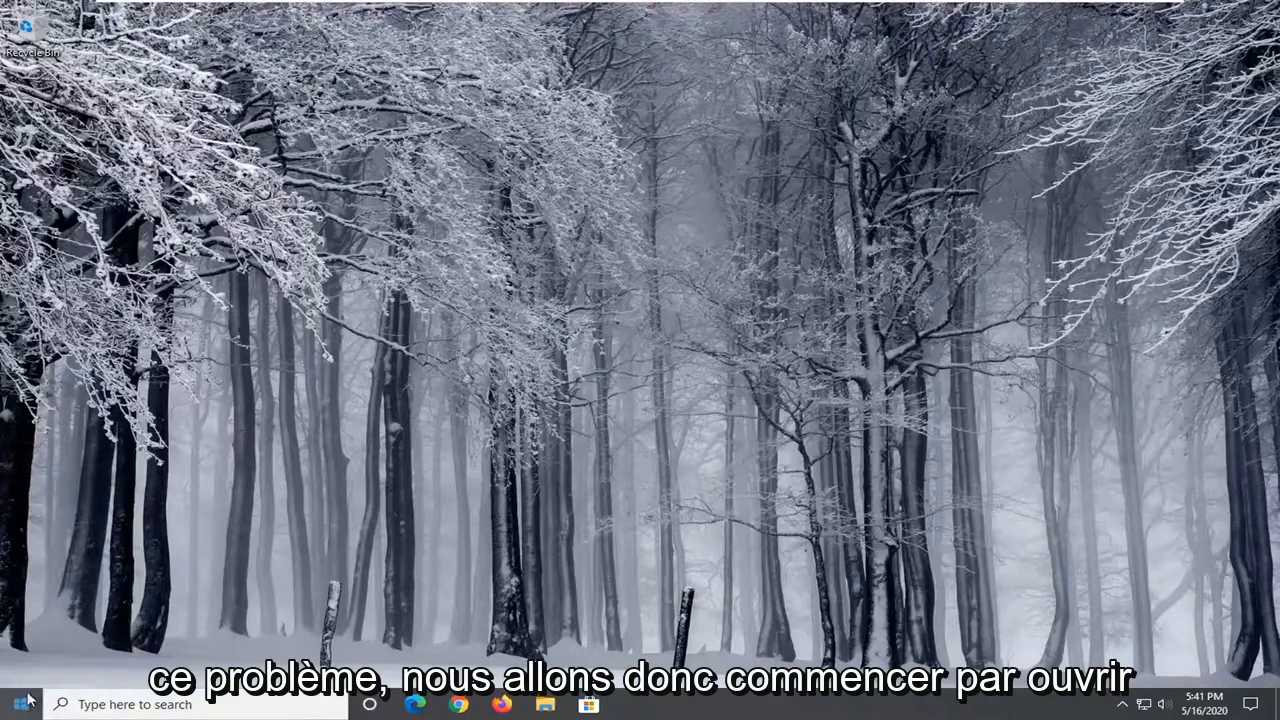
# Step: Open Windows Settings from the Start menu
pyautogui.click(15, 703)
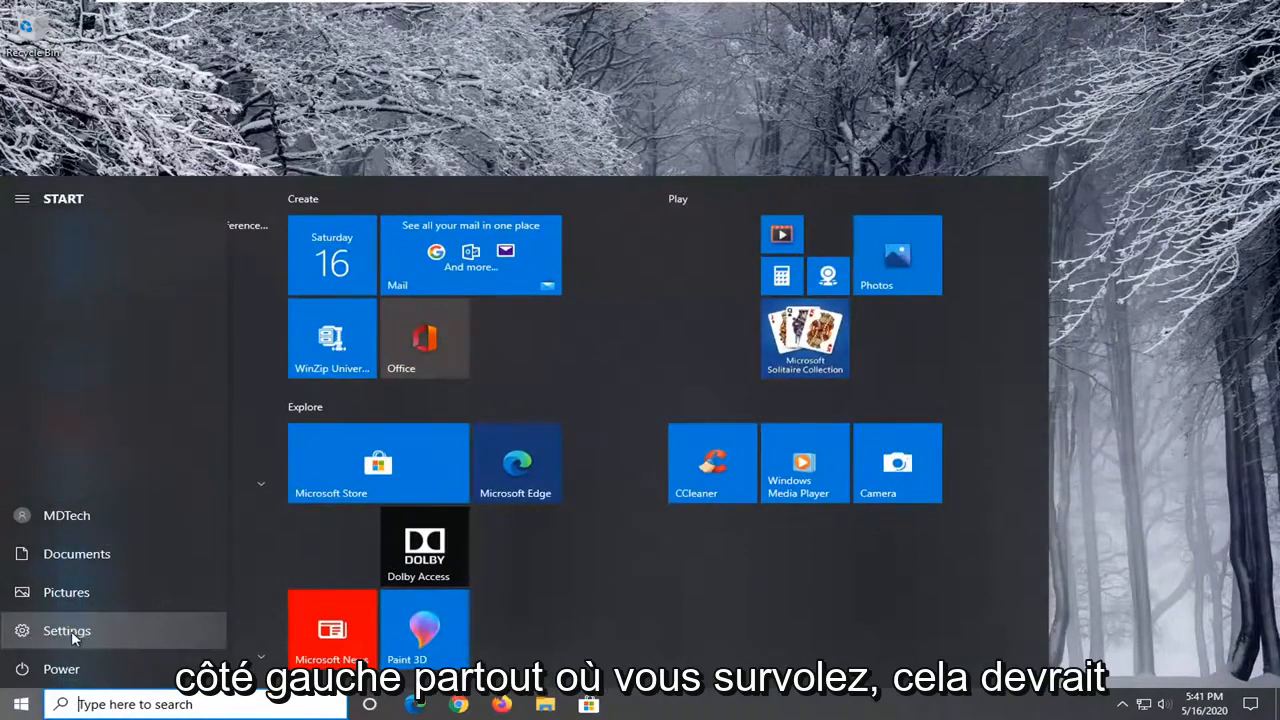
pyautogui.click(67, 630)
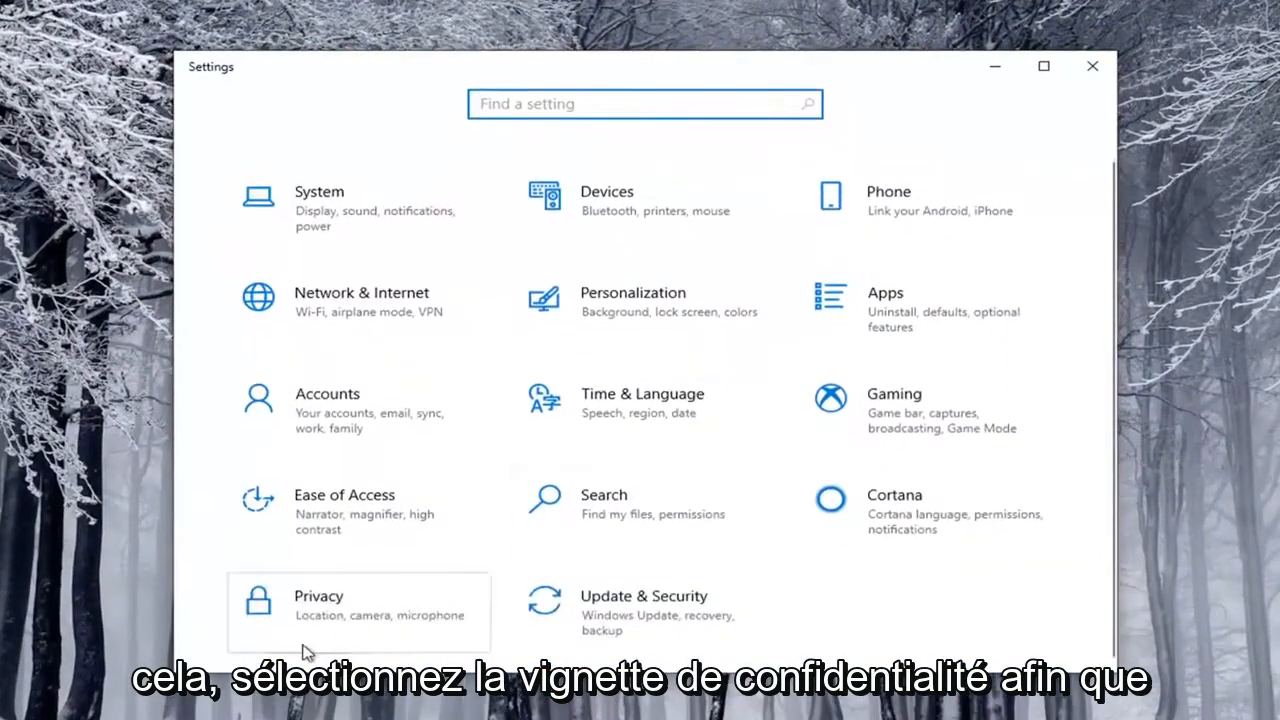
# Step: Switch 'Allow apps to access your camera' to On under Privacy > Camera
pyautogui.click(318, 596)
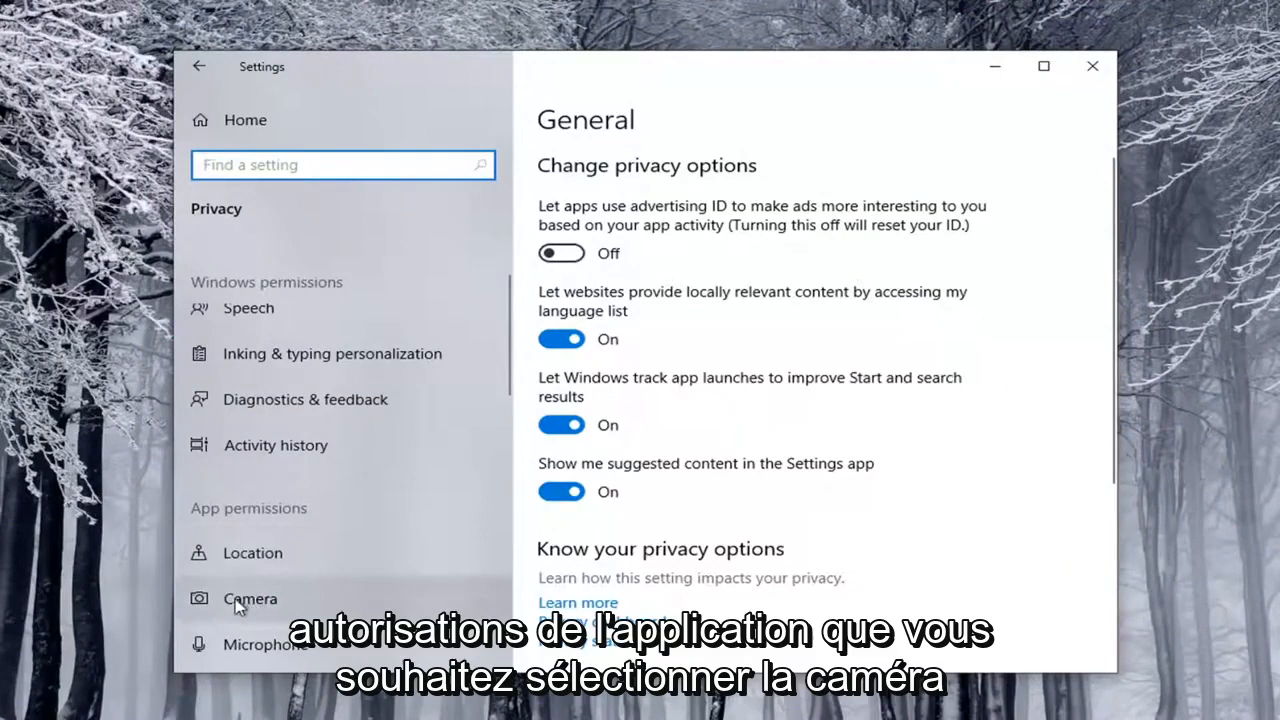
pyautogui.click(250, 598)
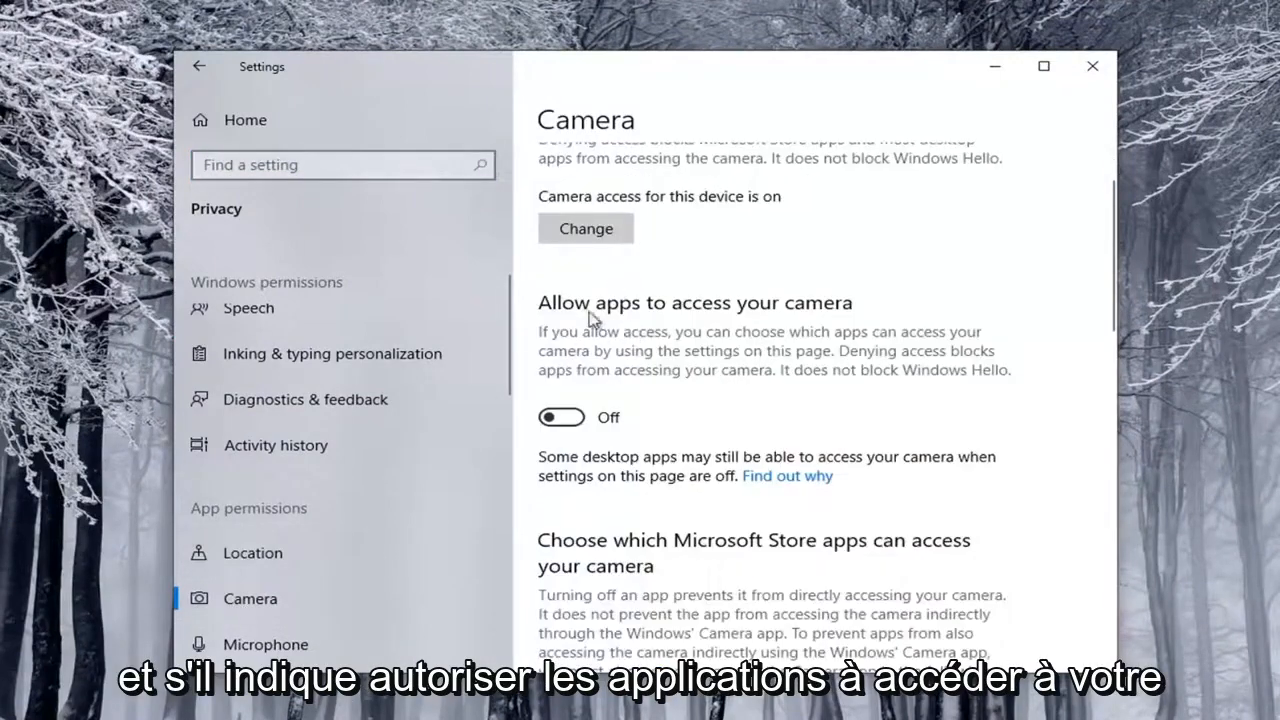
pyautogui.moveTo(620, 410)
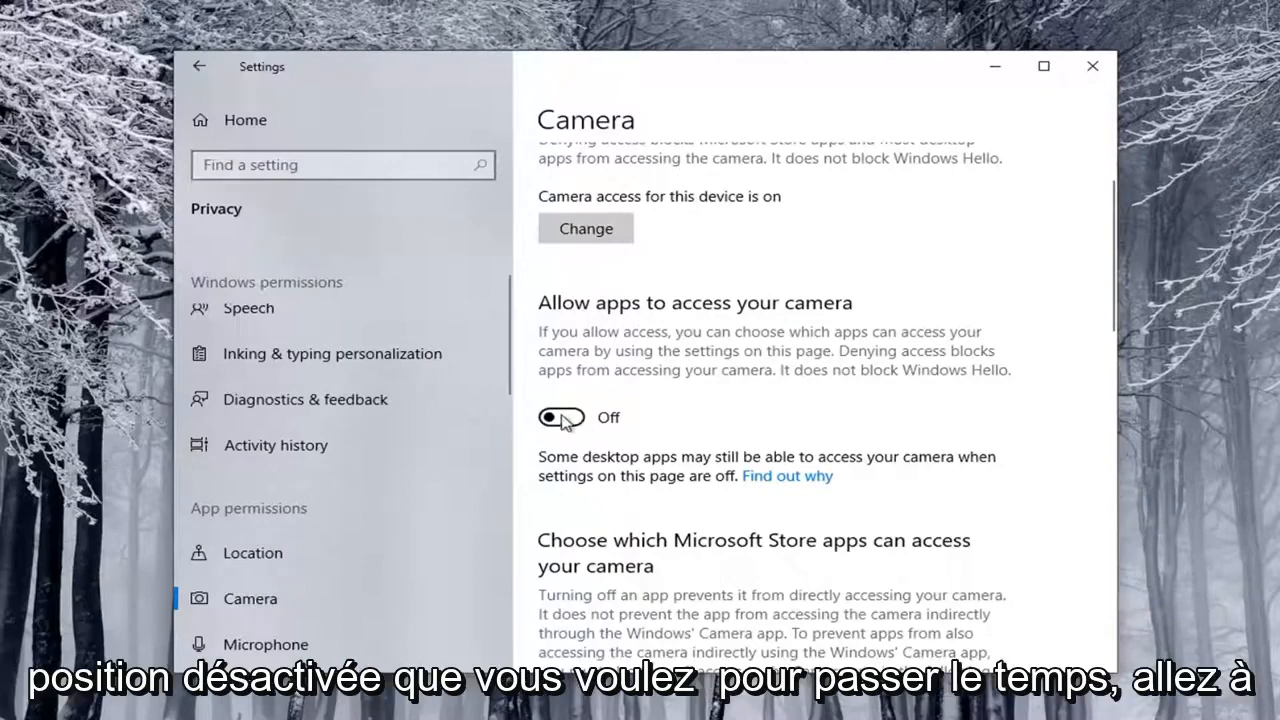
pyautogui.click(561, 417)
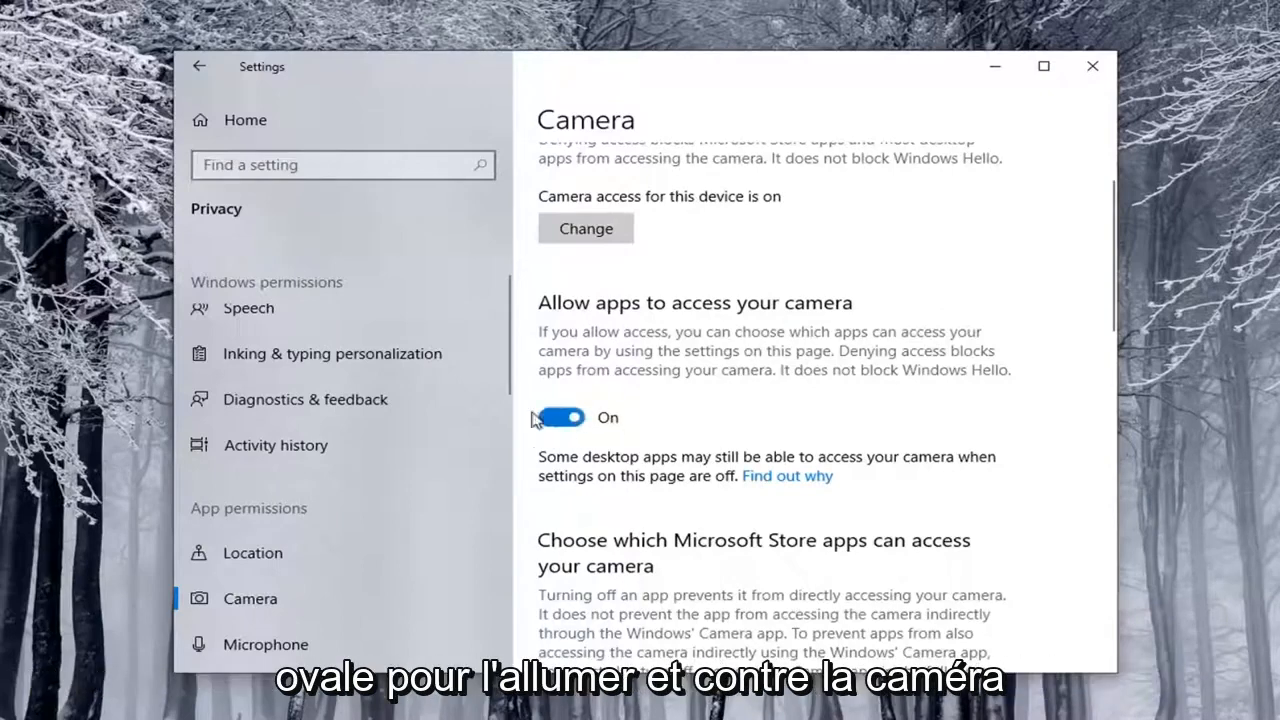
# Step: Review camera access for this device, then search for Device Manager
pyautogui.scroll(3)
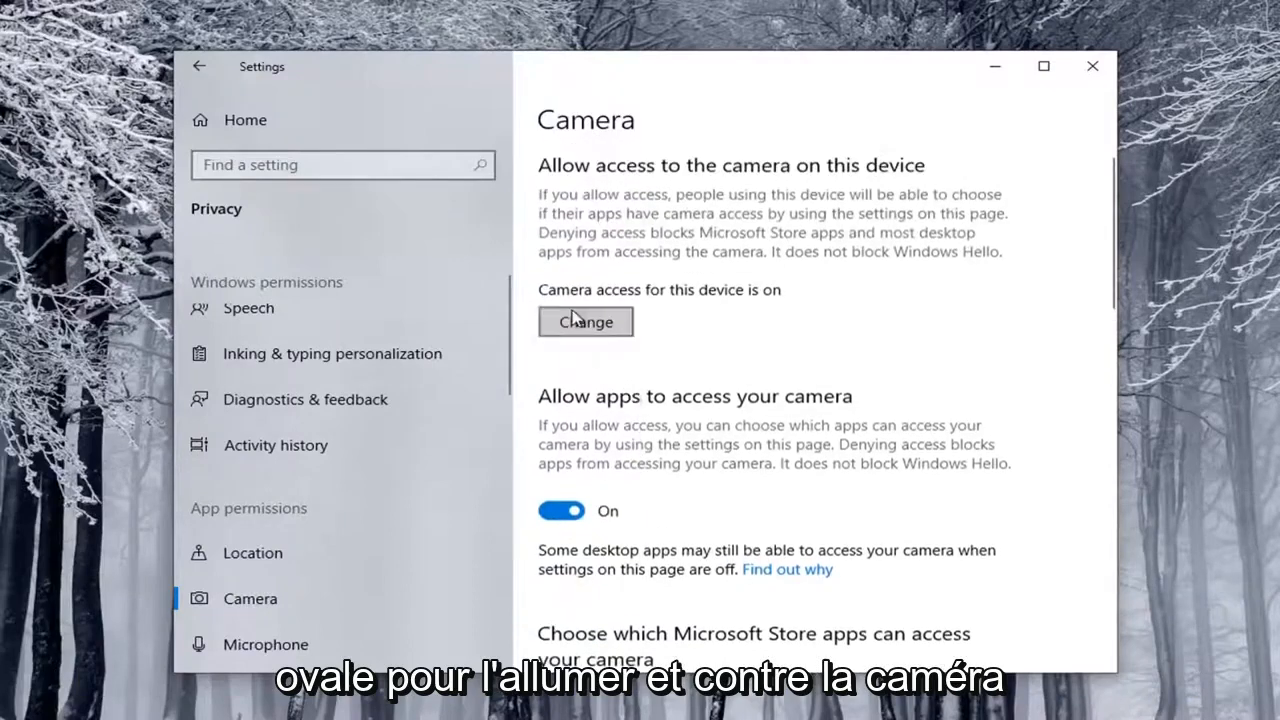
pyautogui.moveTo(743, 305)
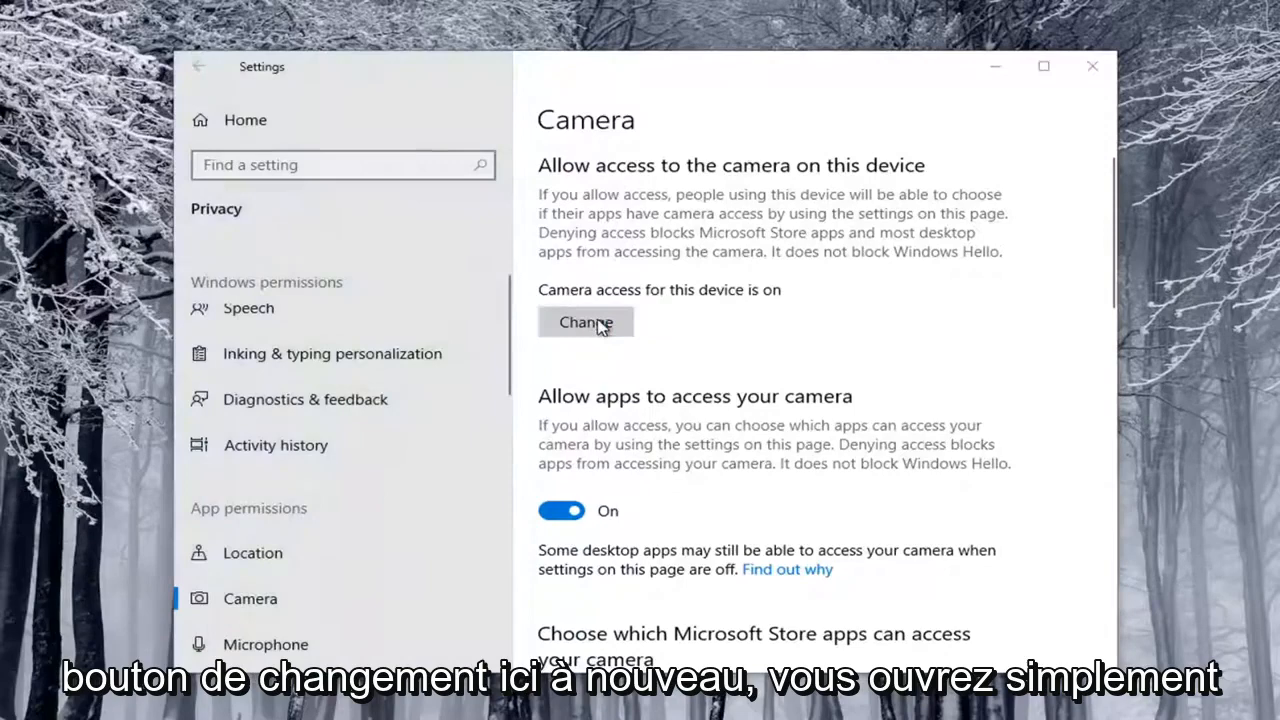
pyautogui.click(586, 322)
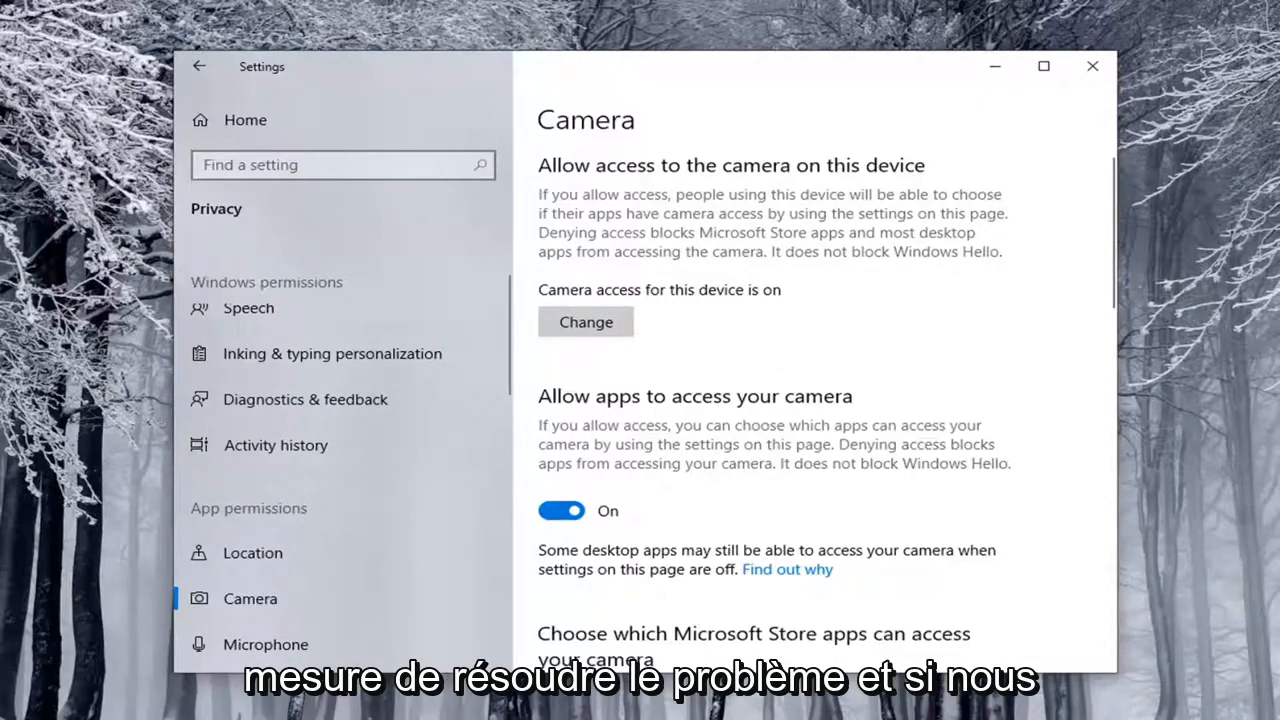
pyautogui.write('device manag')
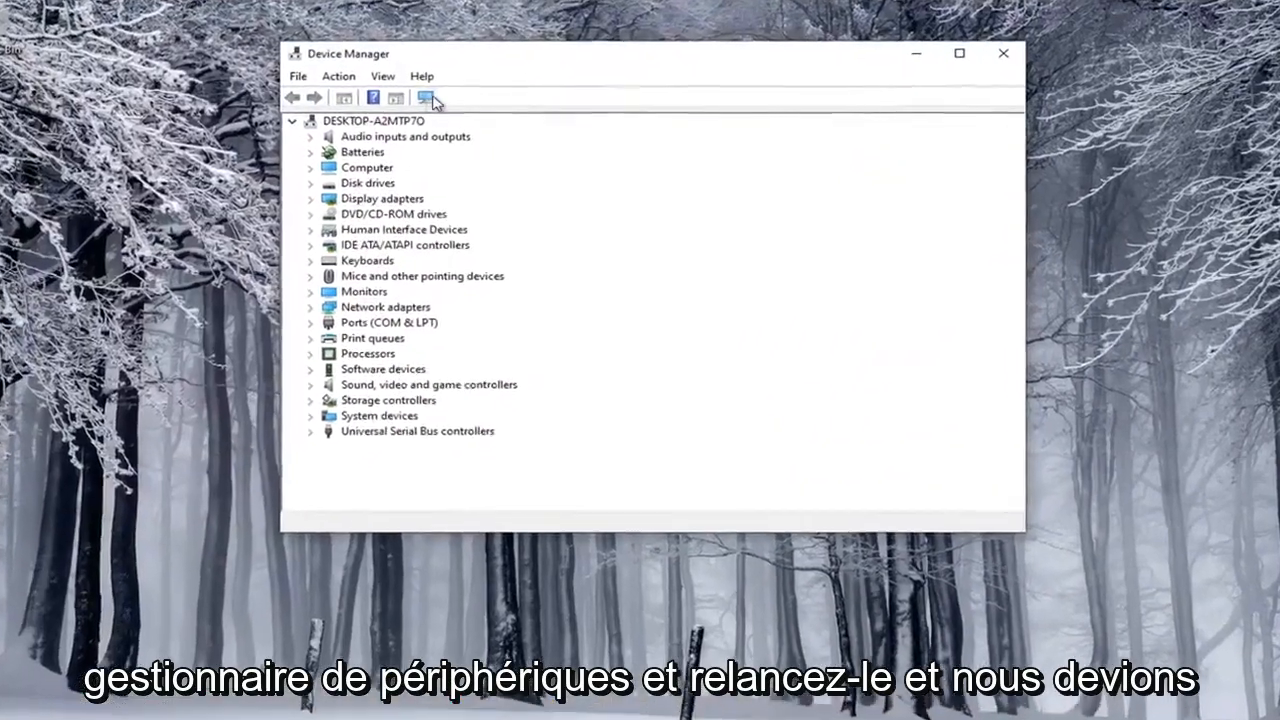
# Step: Run 'Scan for hardware changes' in Device Manager
pyautogui.click(425, 97)
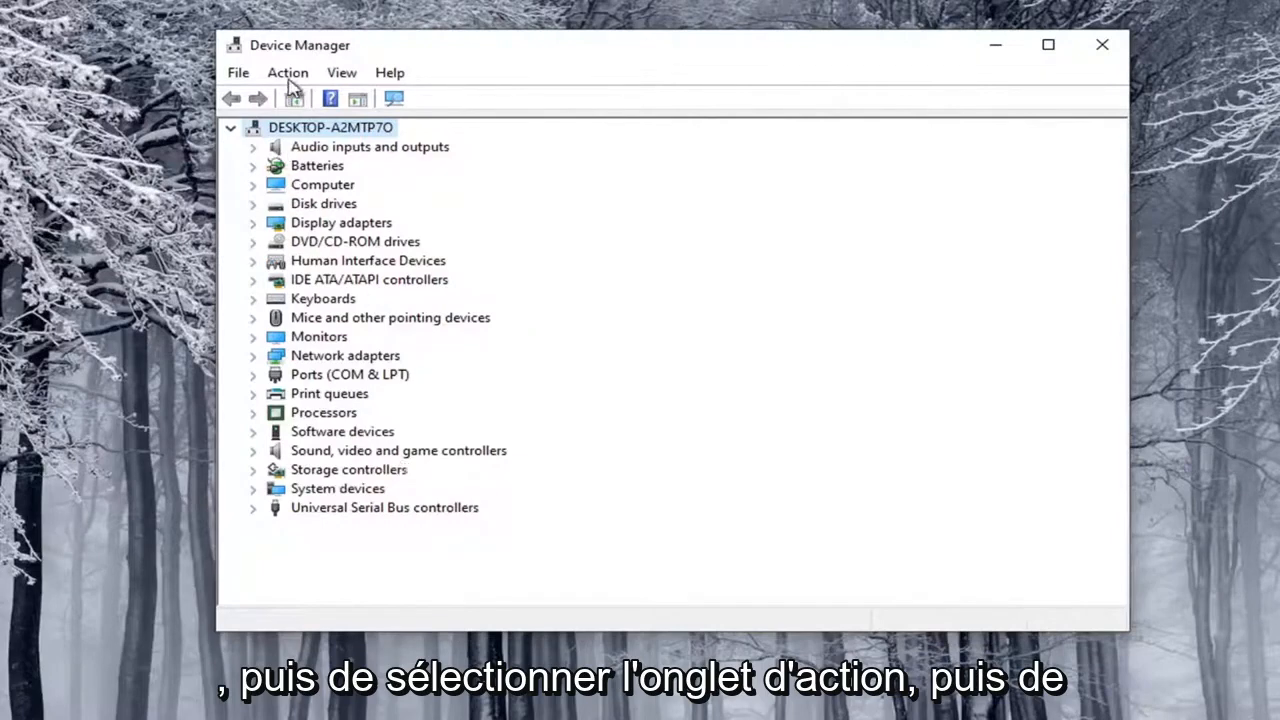
# Step: Choose Action > 'Add legacy hardware' to launch the Add Hardware Wizard
pyautogui.click(288, 72)
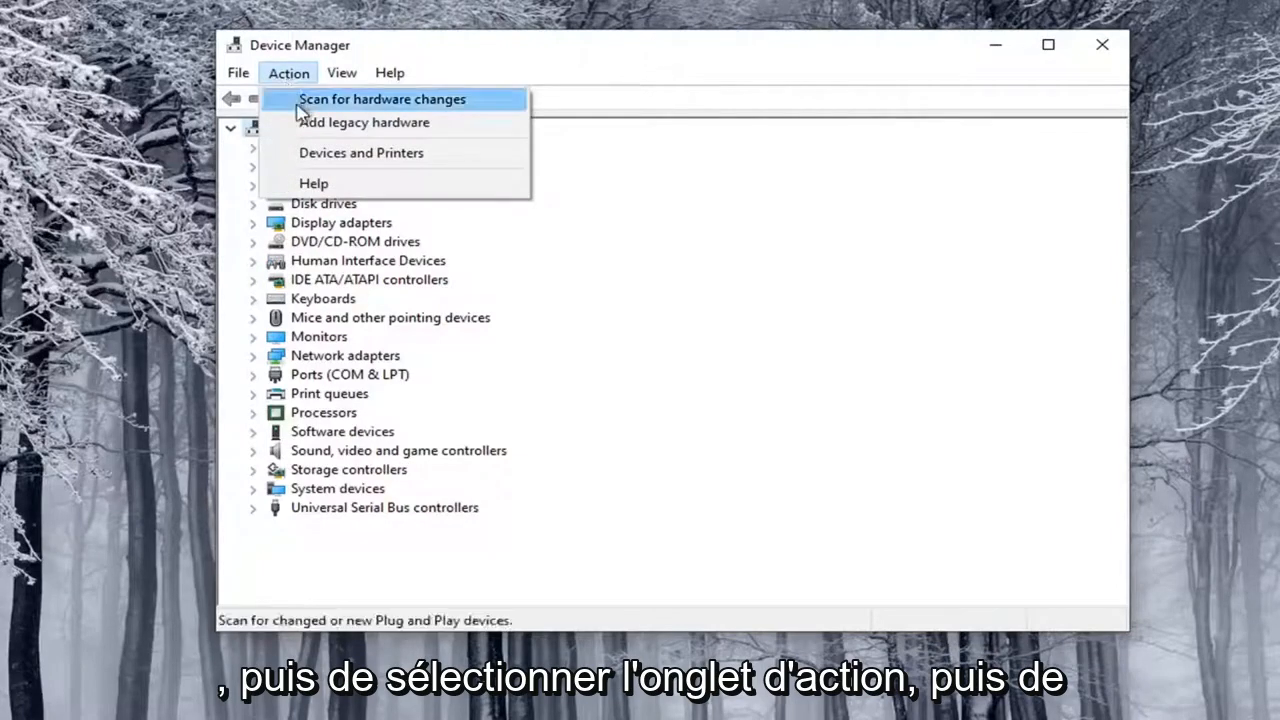
pyautogui.click(363, 122)
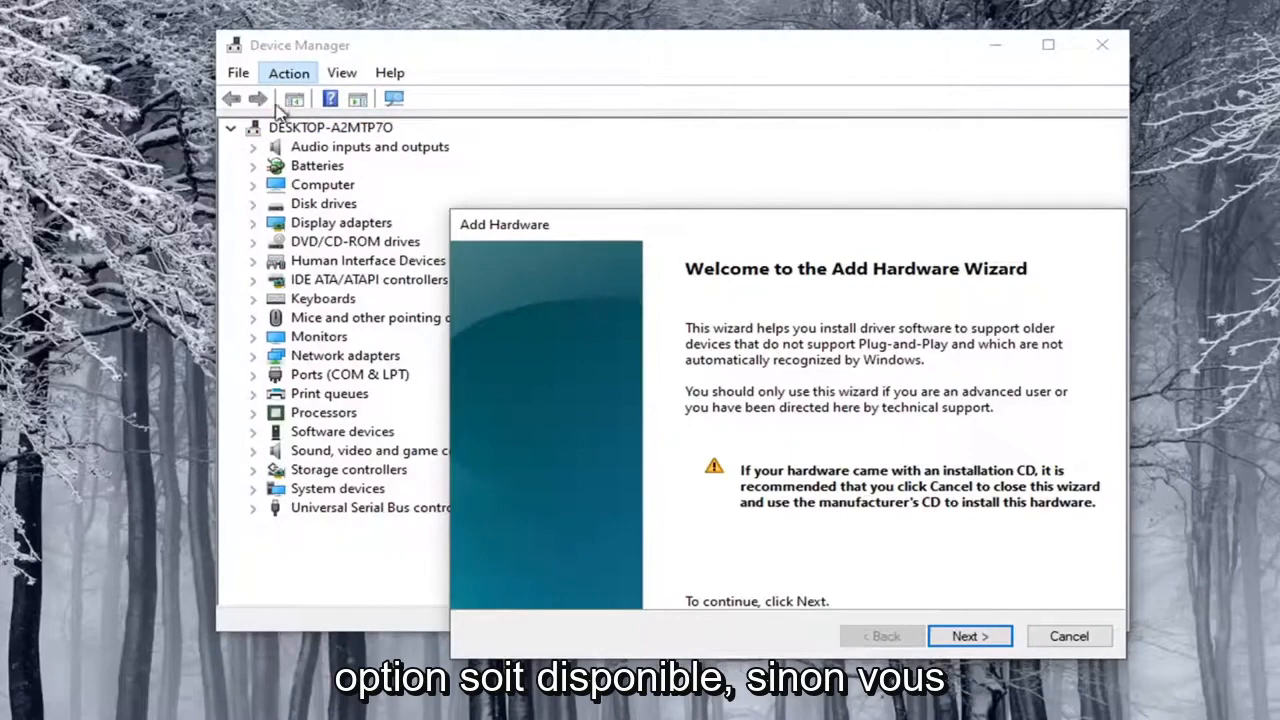
pyautogui.moveTo(300, 85)
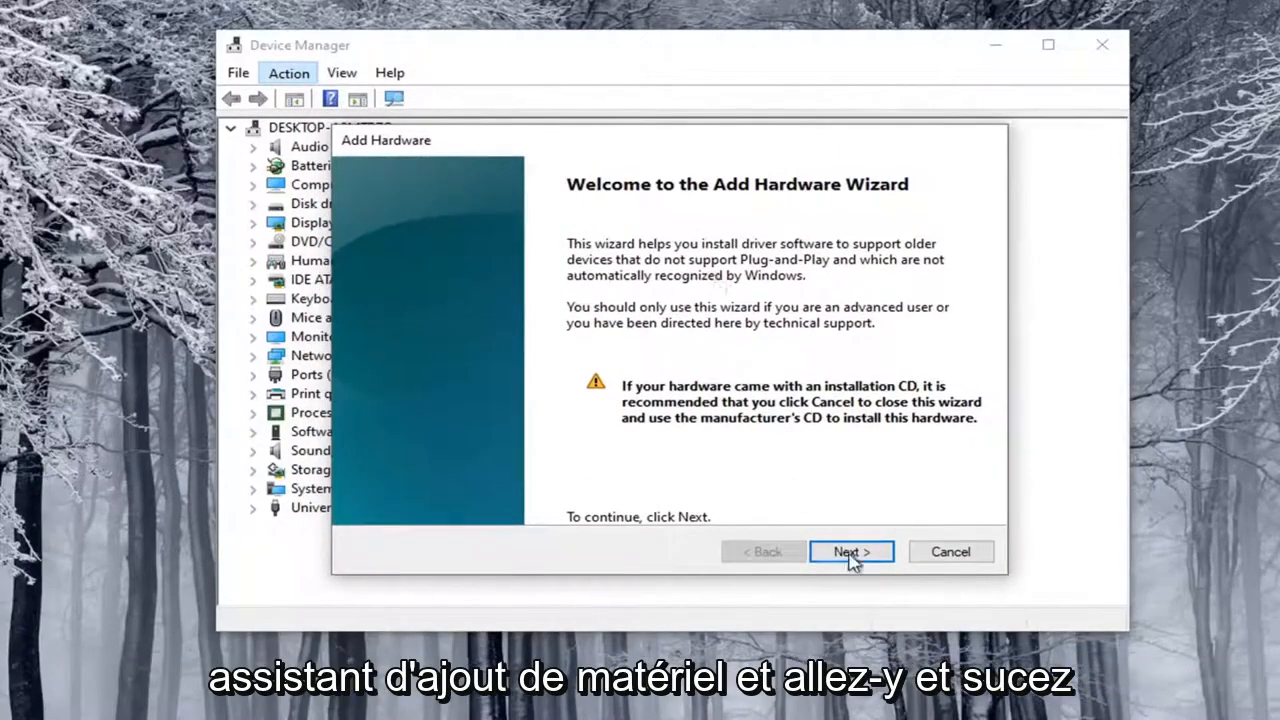
# Step: Manually select Cameras in the wizard, view Have Disk, then cancel the wizard
pyautogui.click(850, 551)
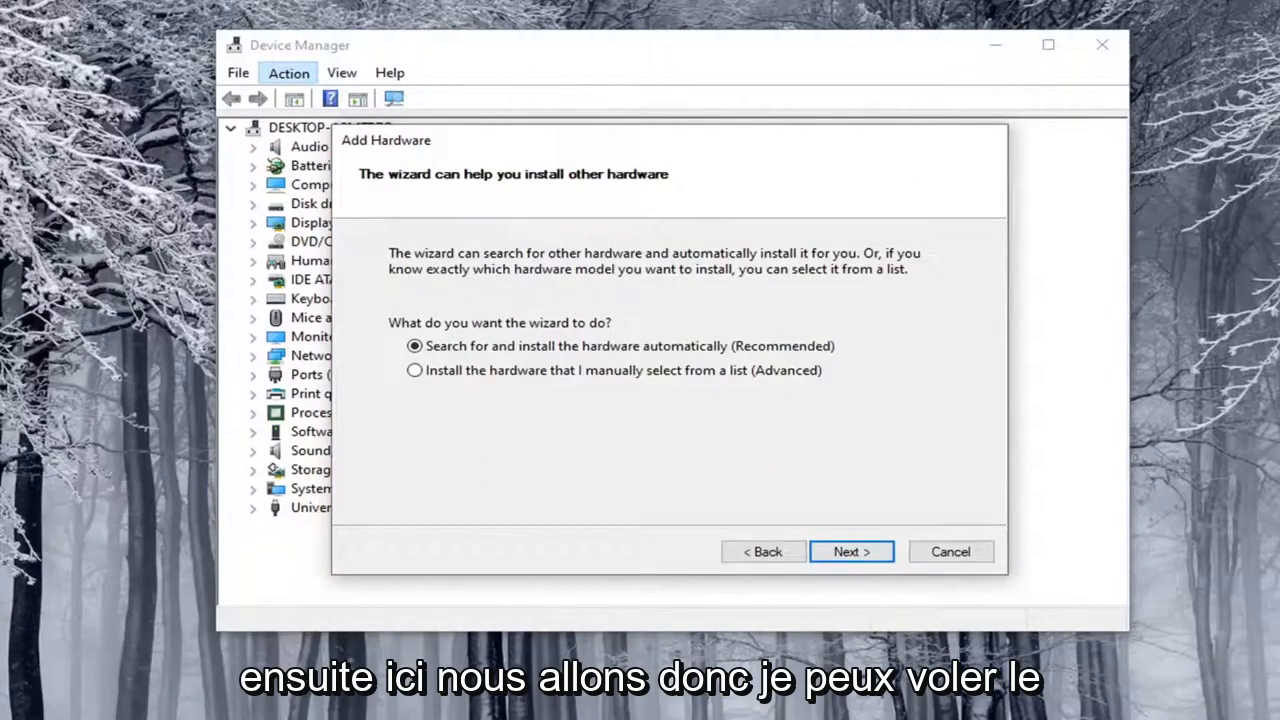
pyautogui.moveTo(499, 374)
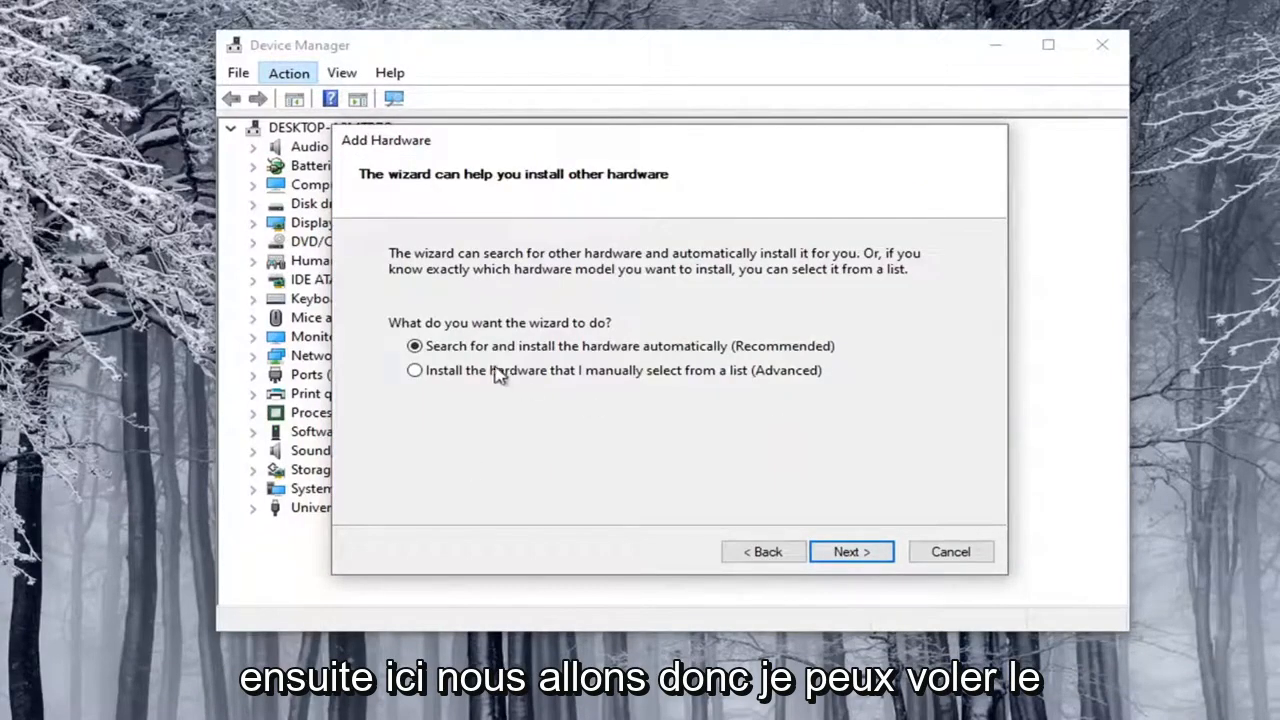
pyautogui.click(414, 370)
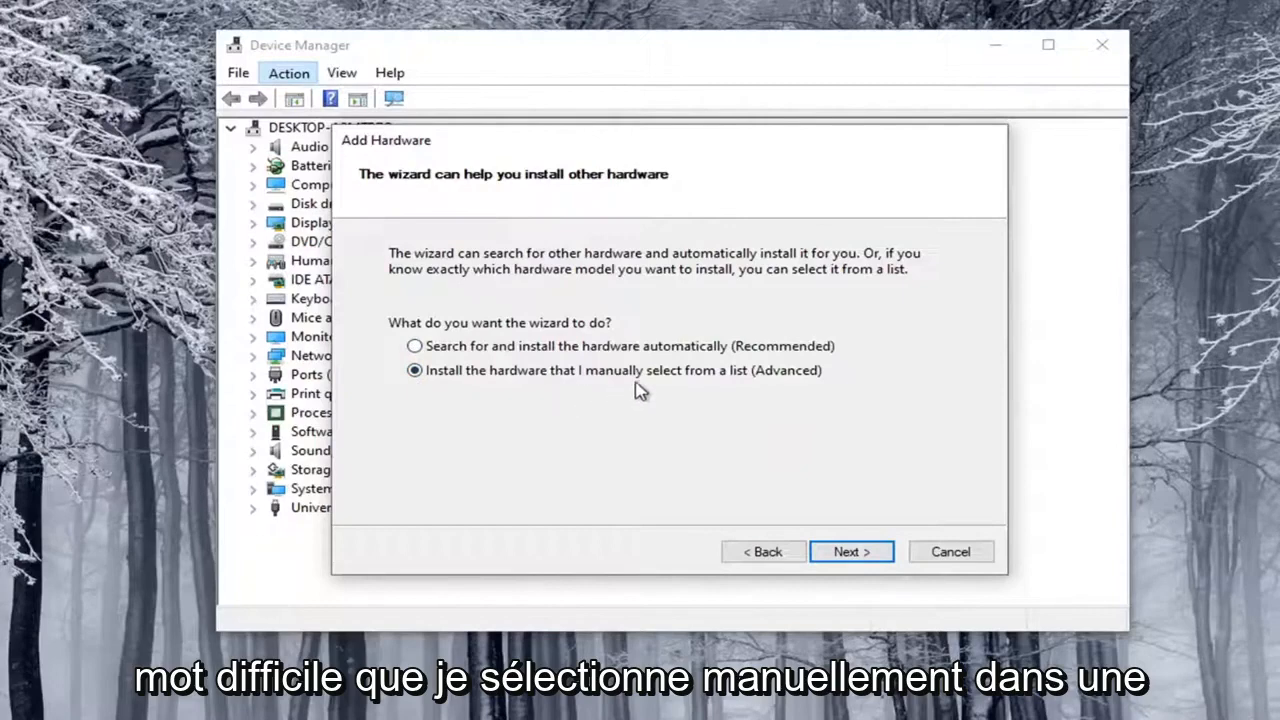
pyautogui.moveTo(851, 551)
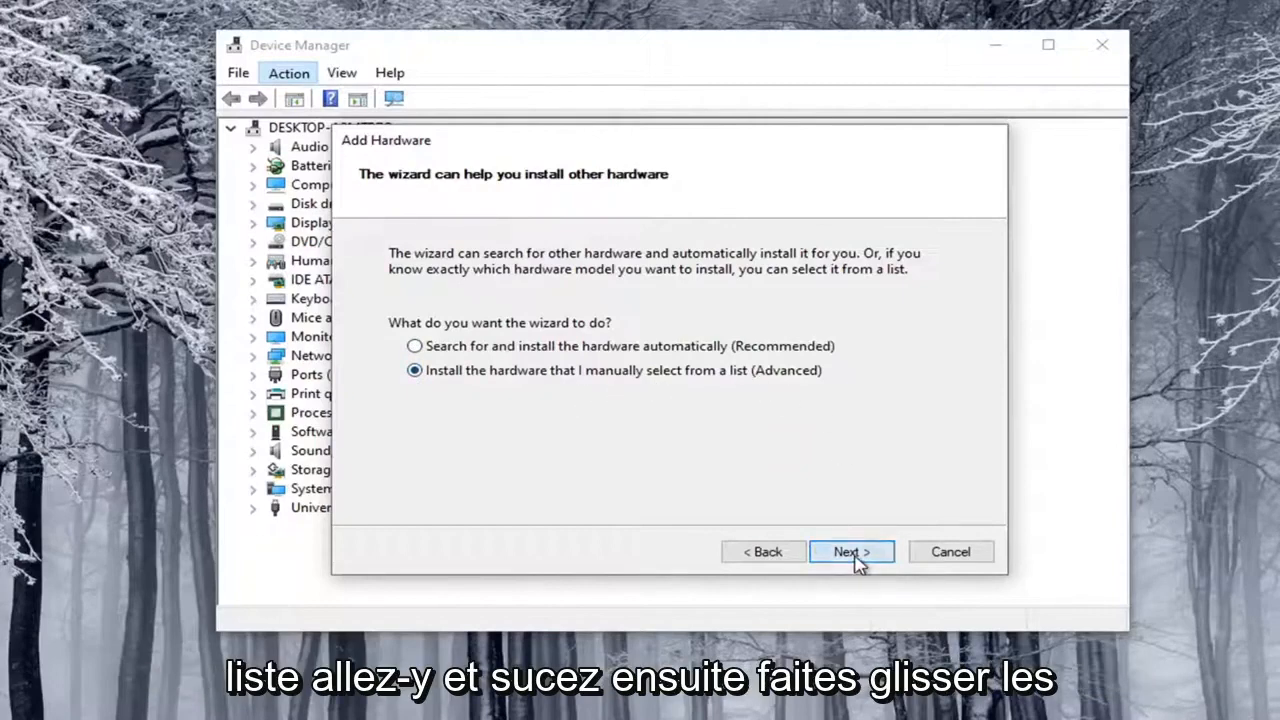
pyautogui.click(851, 551)
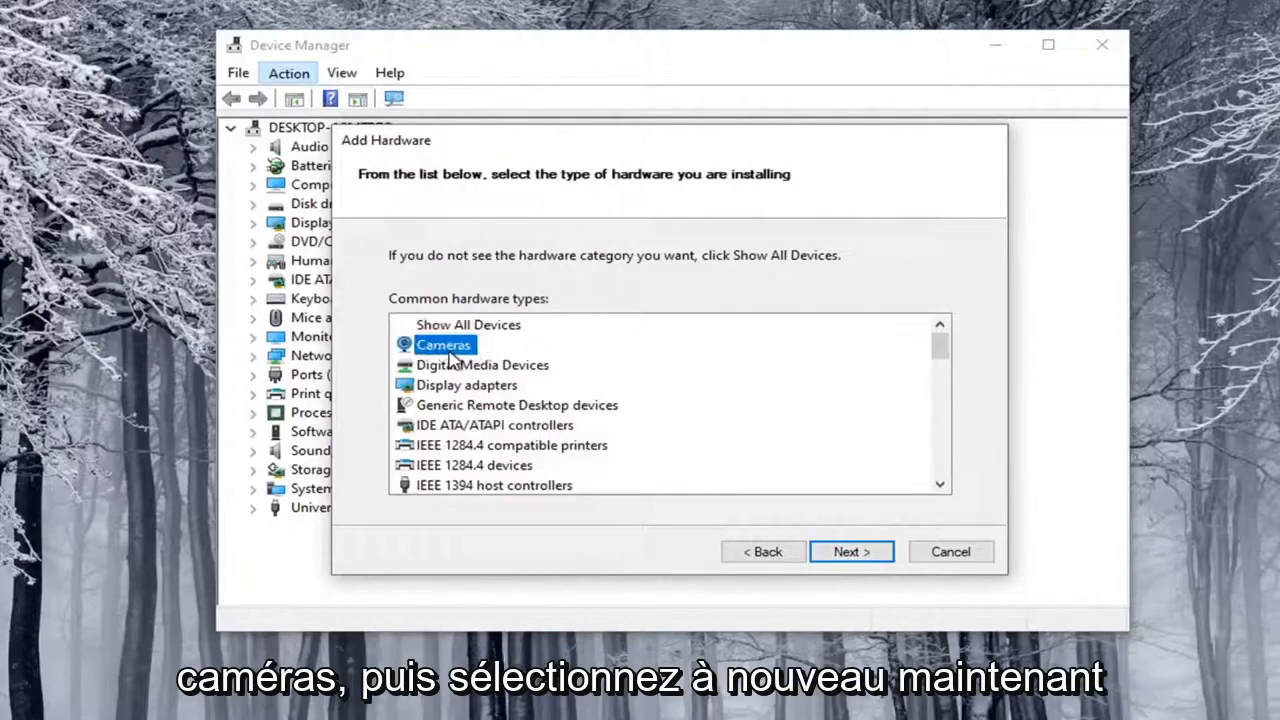
pyautogui.click(850, 551)
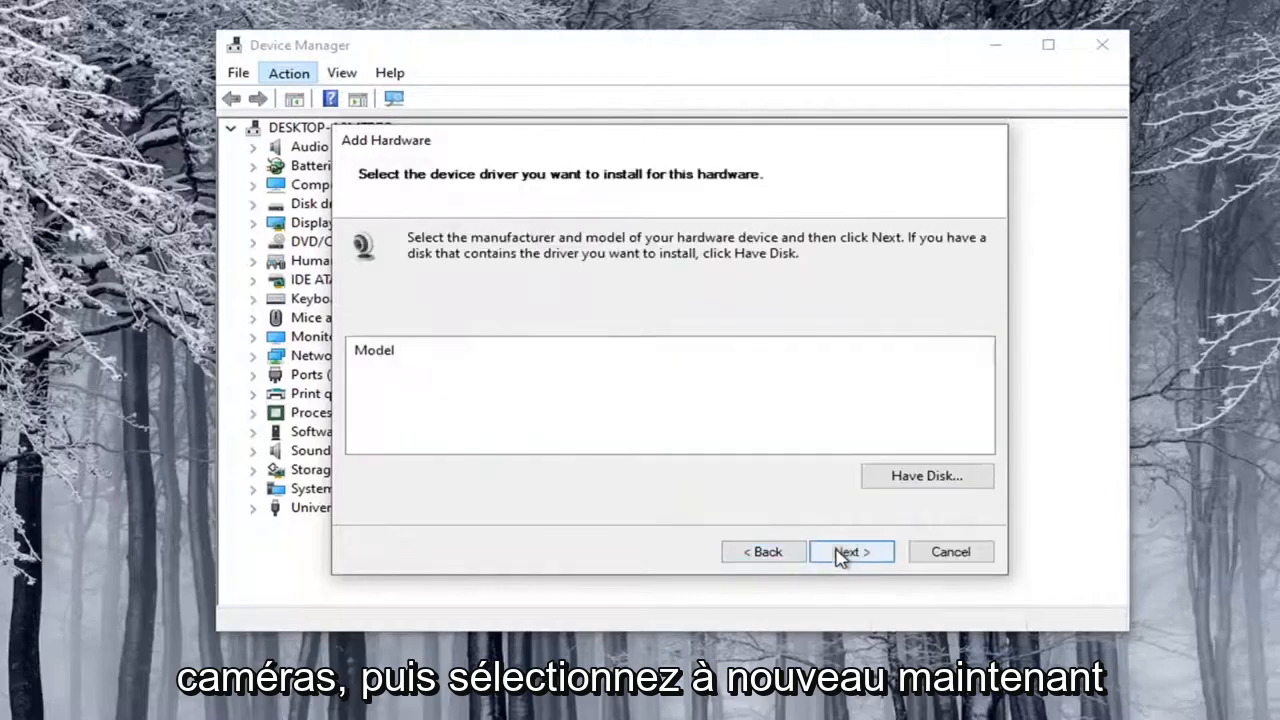
pyautogui.moveTo(449, 408)
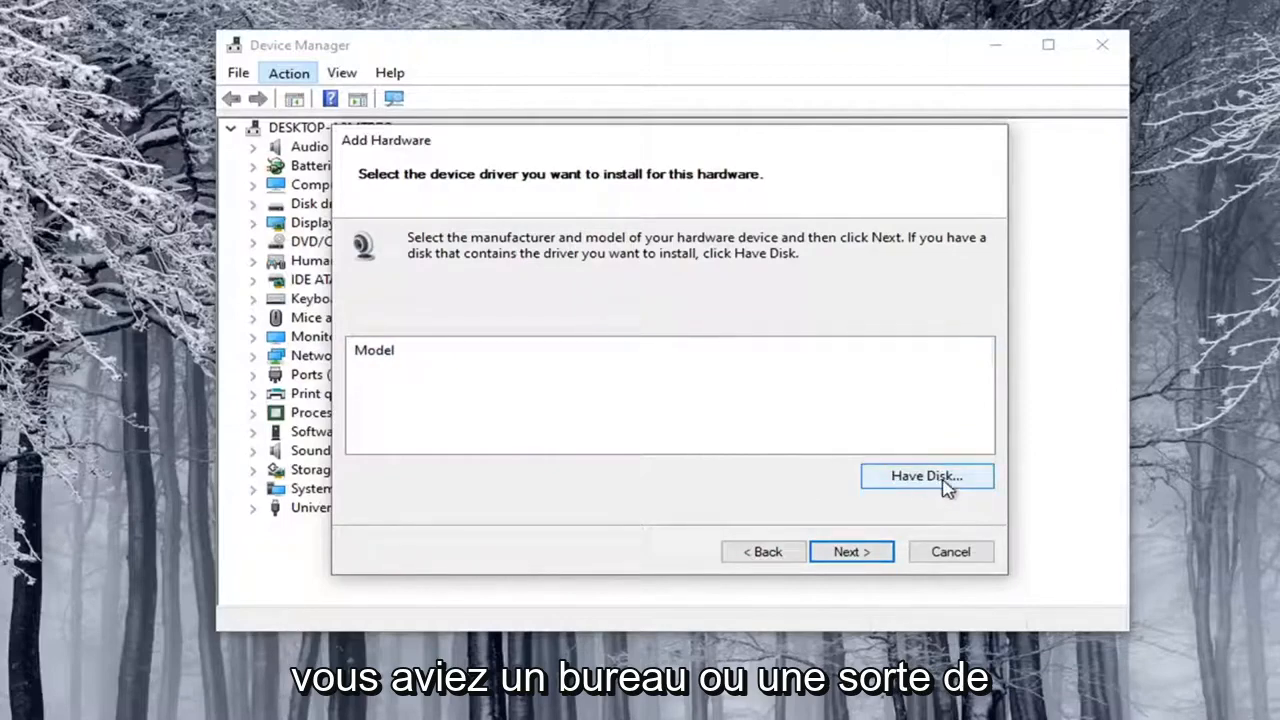
pyautogui.click(925, 475)
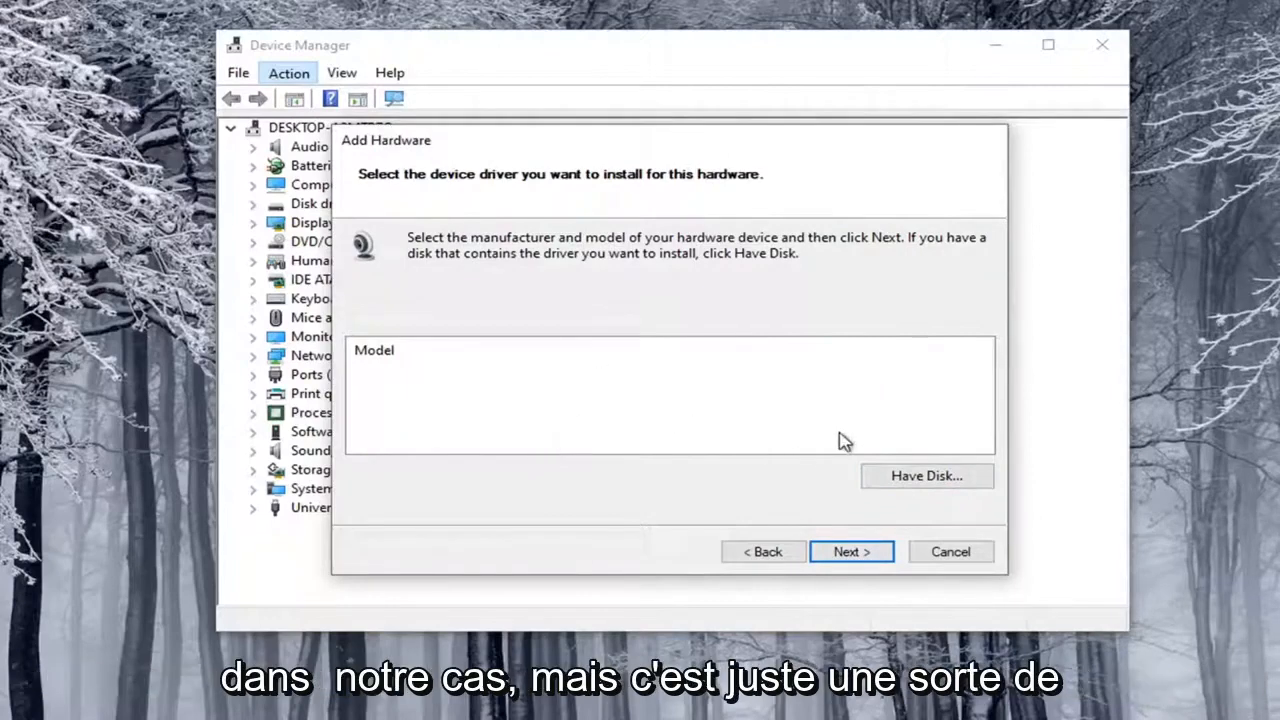
pyautogui.moveTo(882, 507)
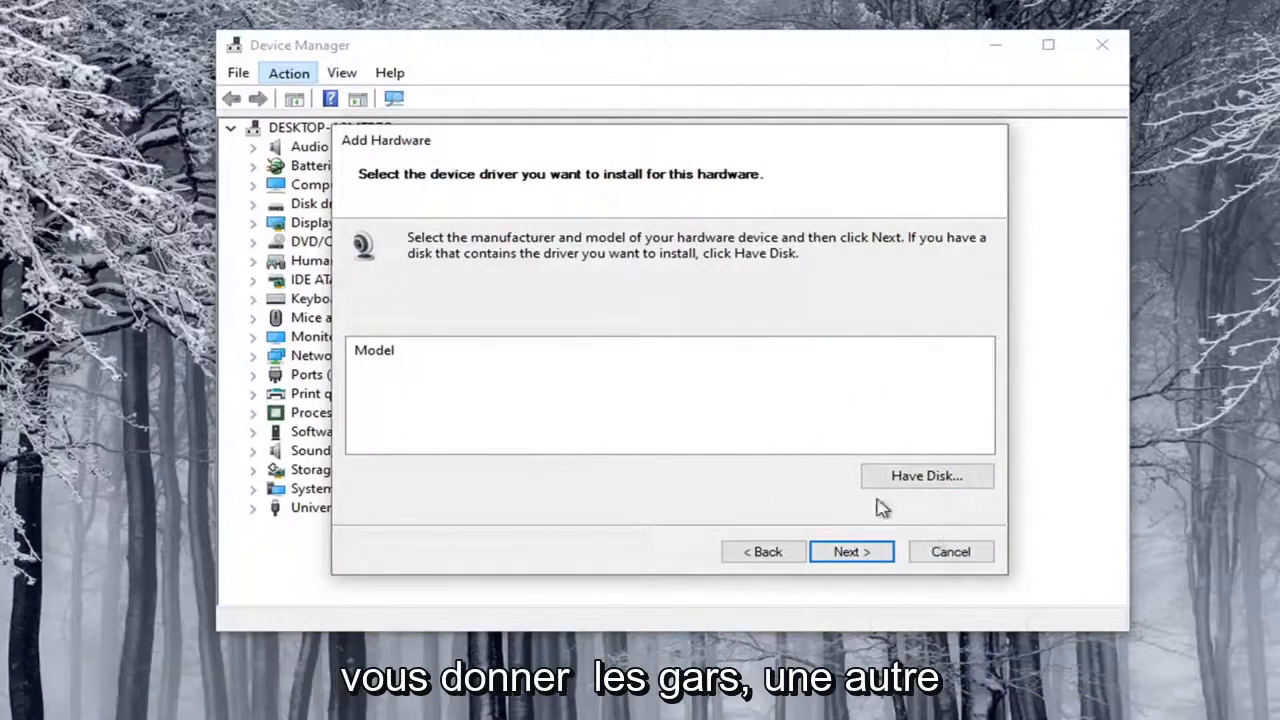
pyautogui.click(948, 551)
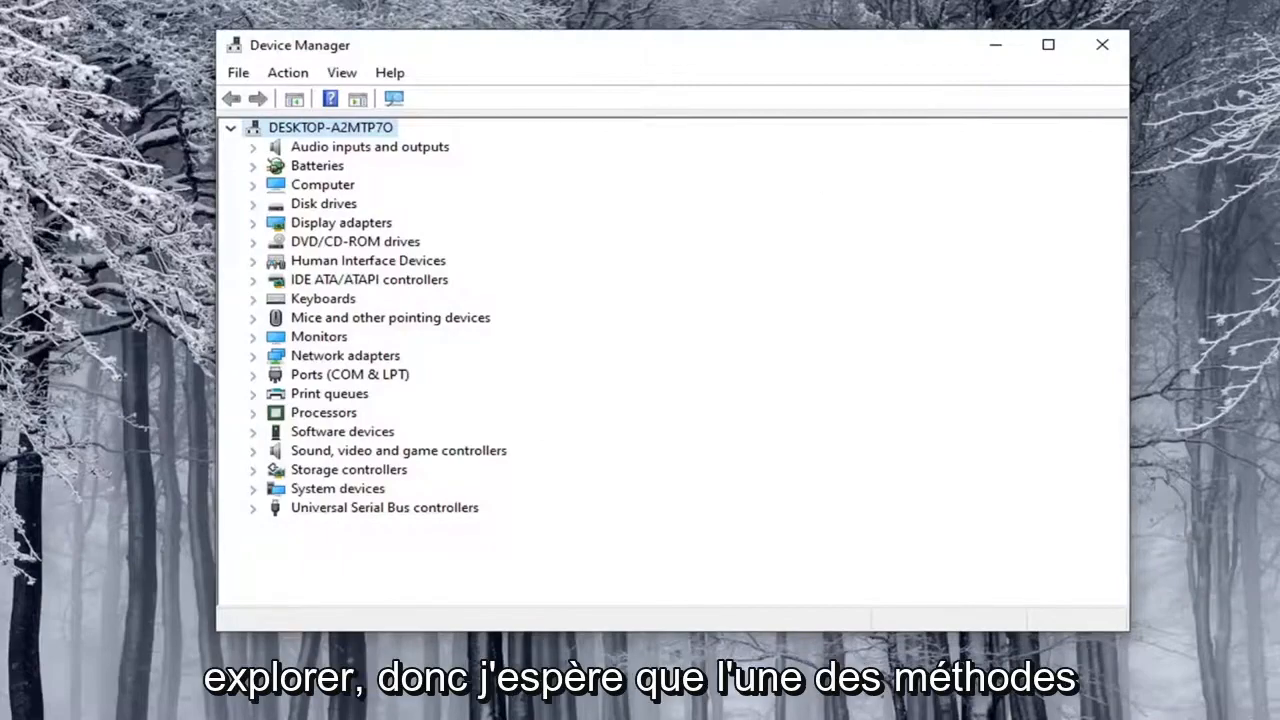
# Step: Close the Device Manager window
pyautogui.click(1101, 44)
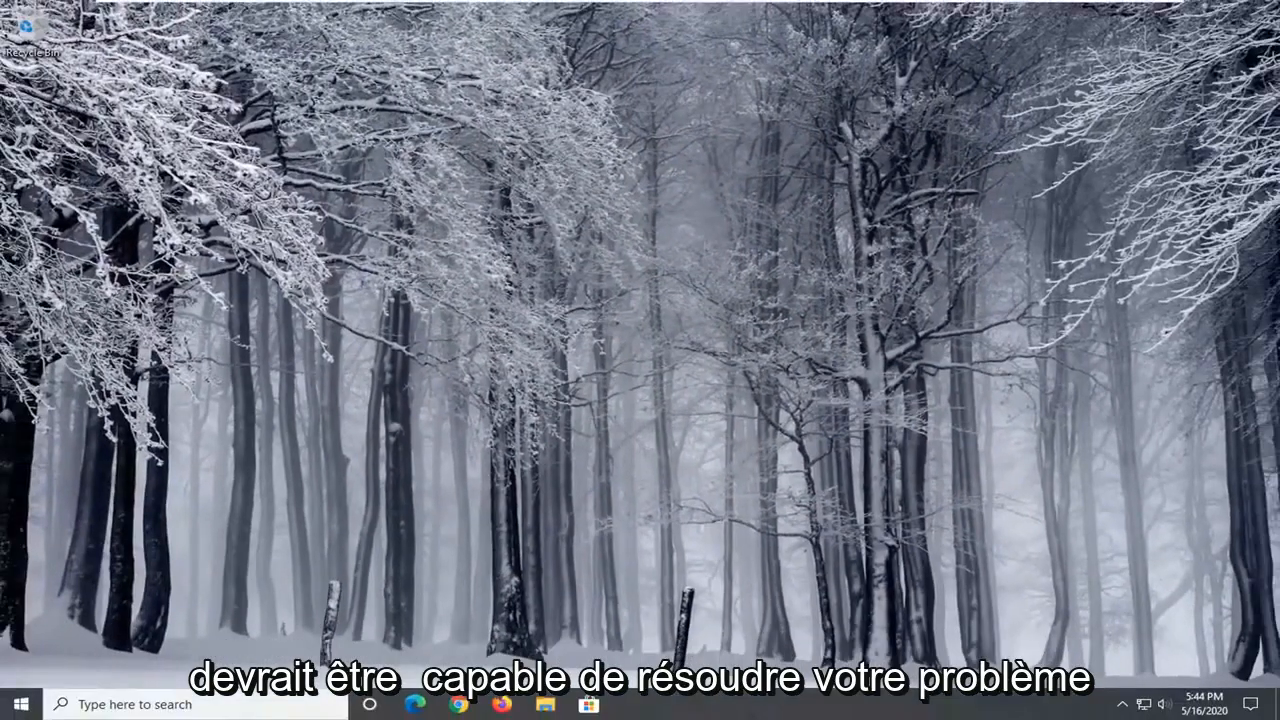